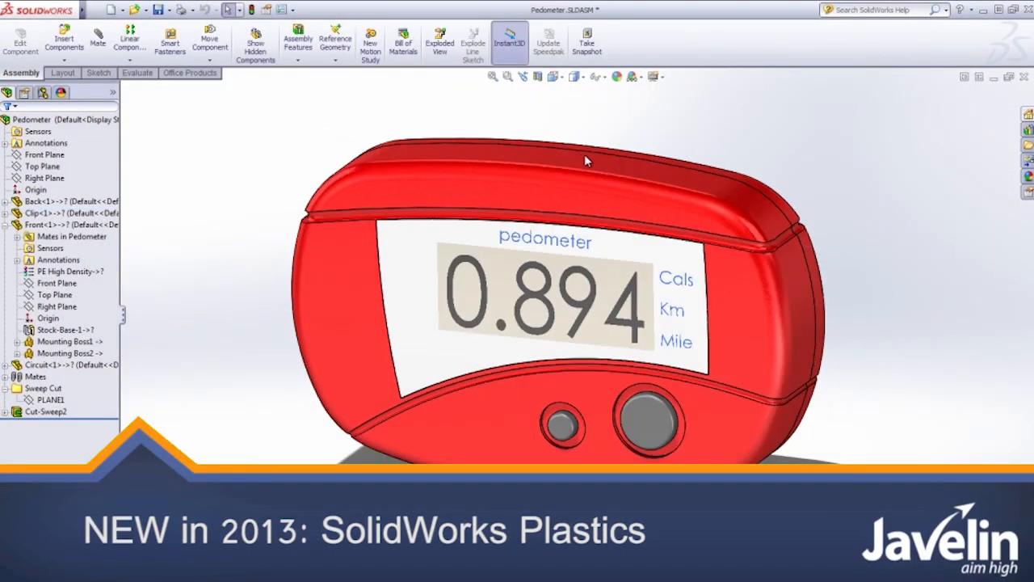
Open the pedometer Back case part and start the Plastics surface mesh setup
{"action": "left_click", "coordinate": [56, 200]}
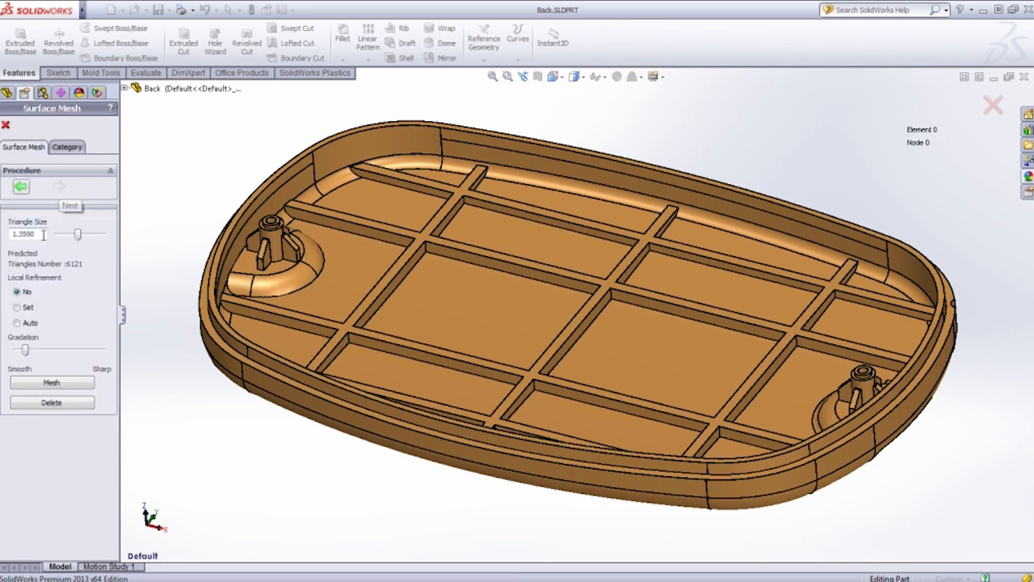
Mesh the back case as a shell with triangle size 5 and Auto local refinement, and accept it
{"action": "type", "text": "5"}
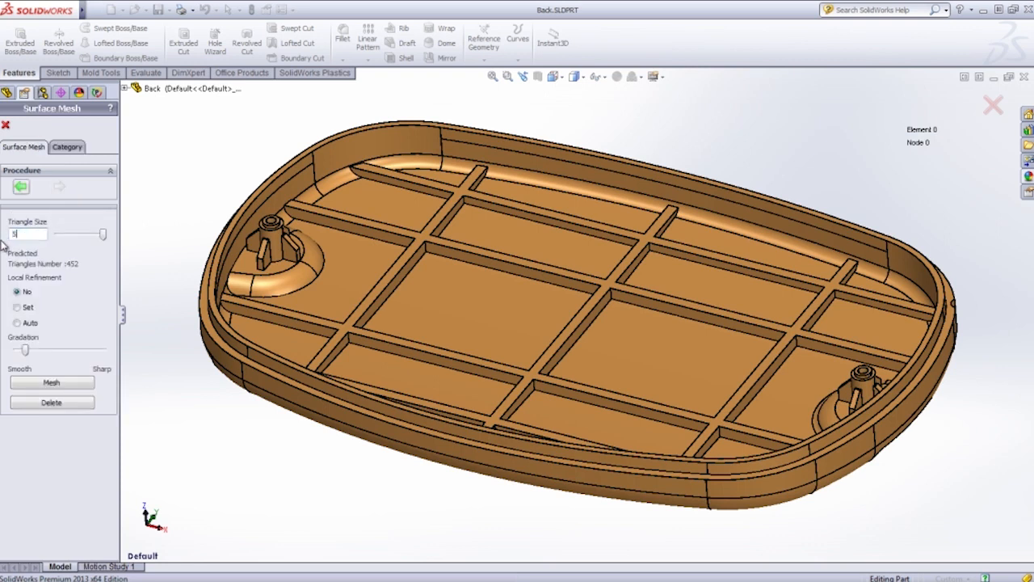
{"action": "left_click", "coordinate": [16, 324]}
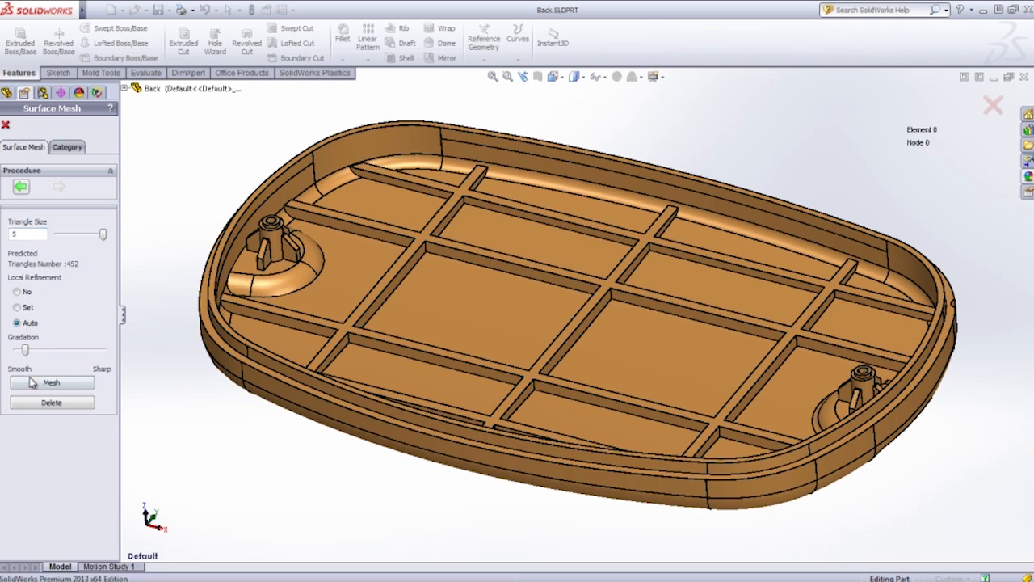
{"action": "left_click", "coordinate": [52, 382]}
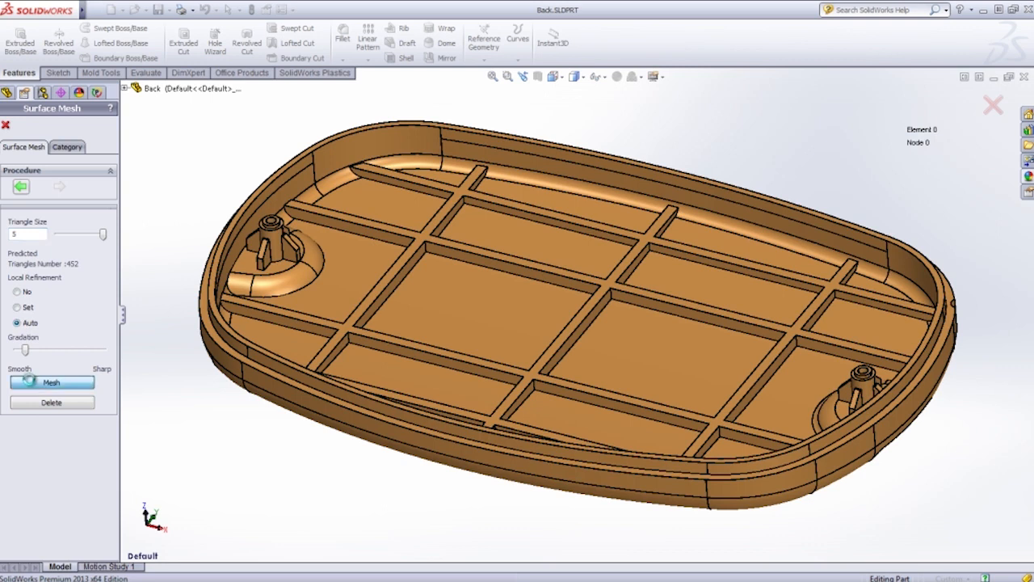
{"action": "left_click", "coordinate": [51, 381]}
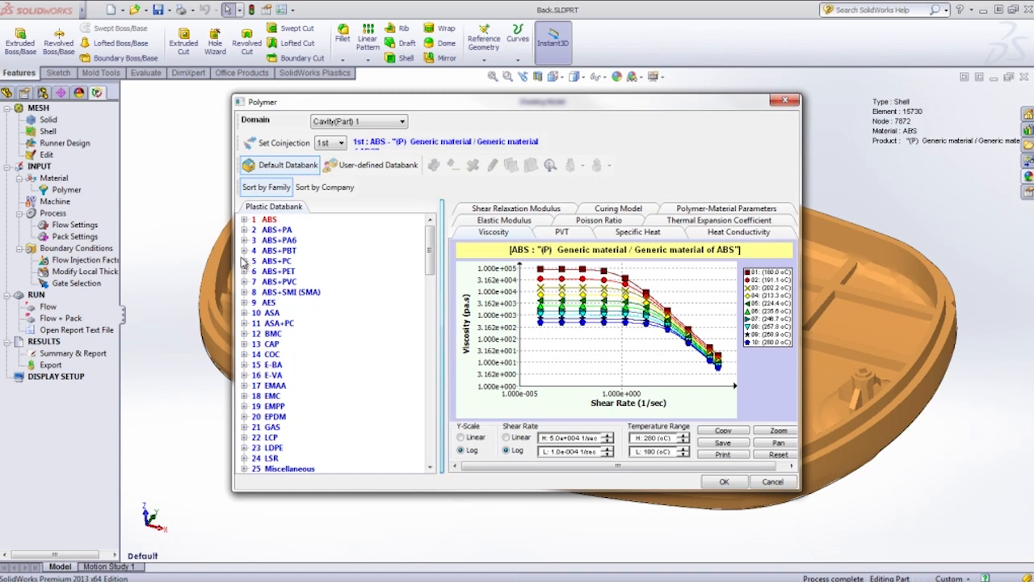
Assign the generic ABS+PC grade from the Polymer databank as the case material
{"action": "left_click", "coordinate": [245, 260]}
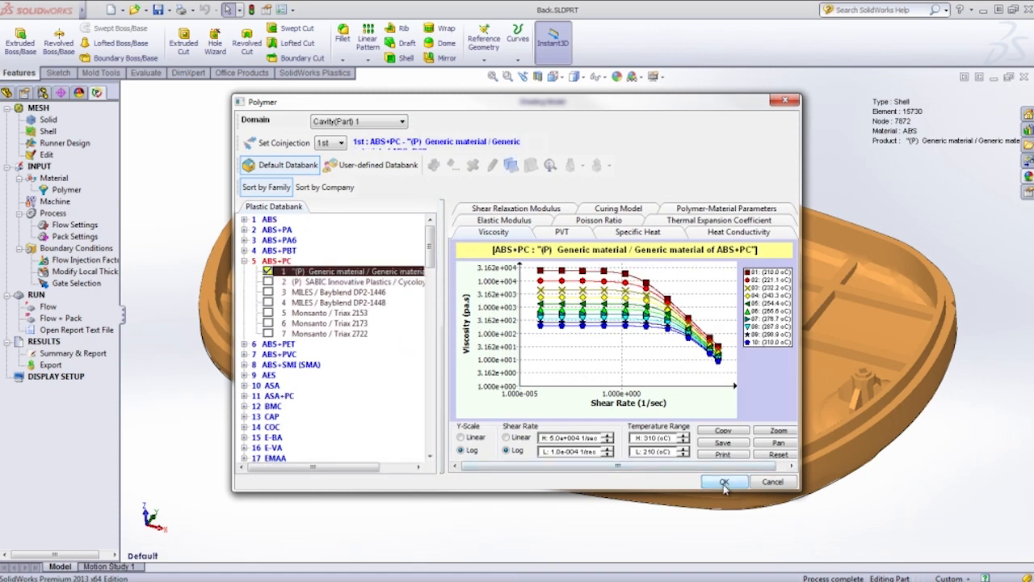
{"action": "left_click", "coordinate": [724, 482]}
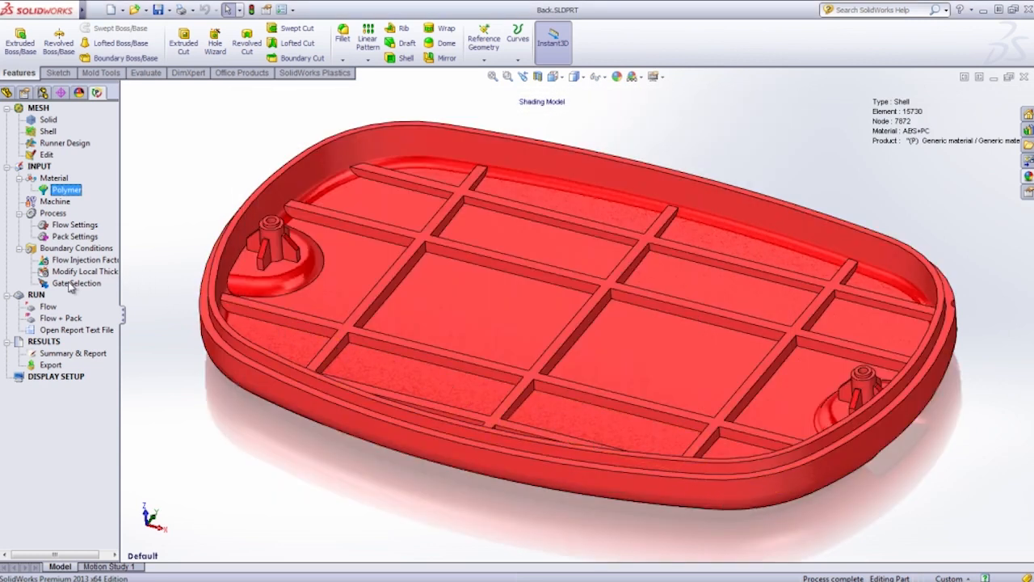
Place the injection gate on the case's near edge point and run the Flow fill analysis
{"action": "left_click", "coordinate": [76, 283]}
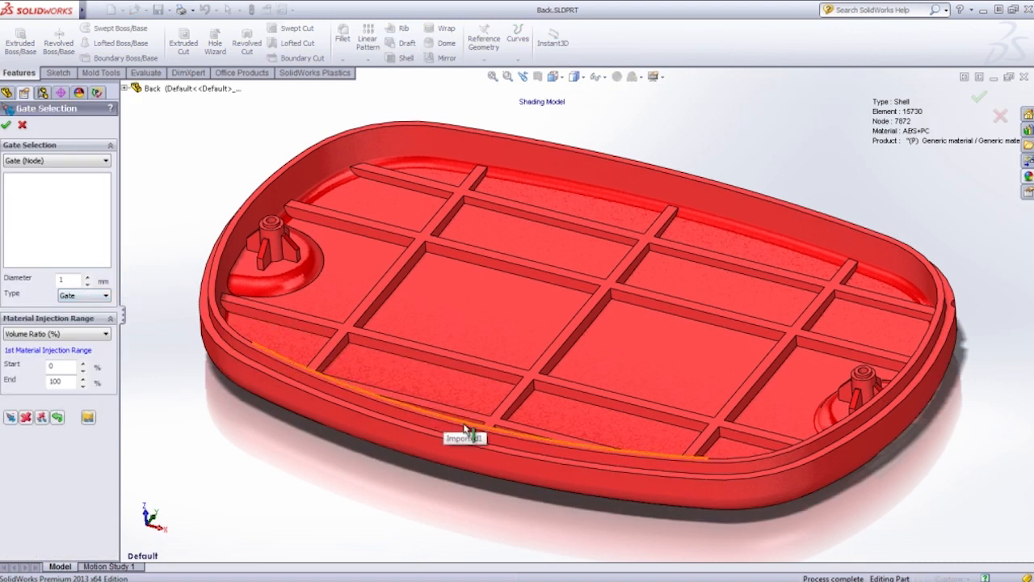
{"action": "left_click", "coordinate": [462, 440]}
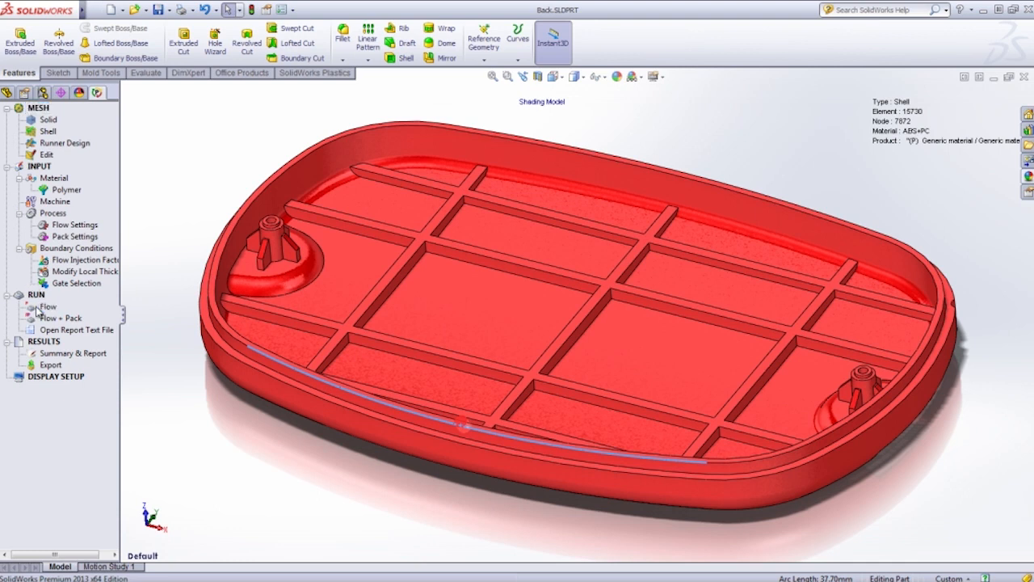
{"action": "left_click", "coordinate": [49, 307]}
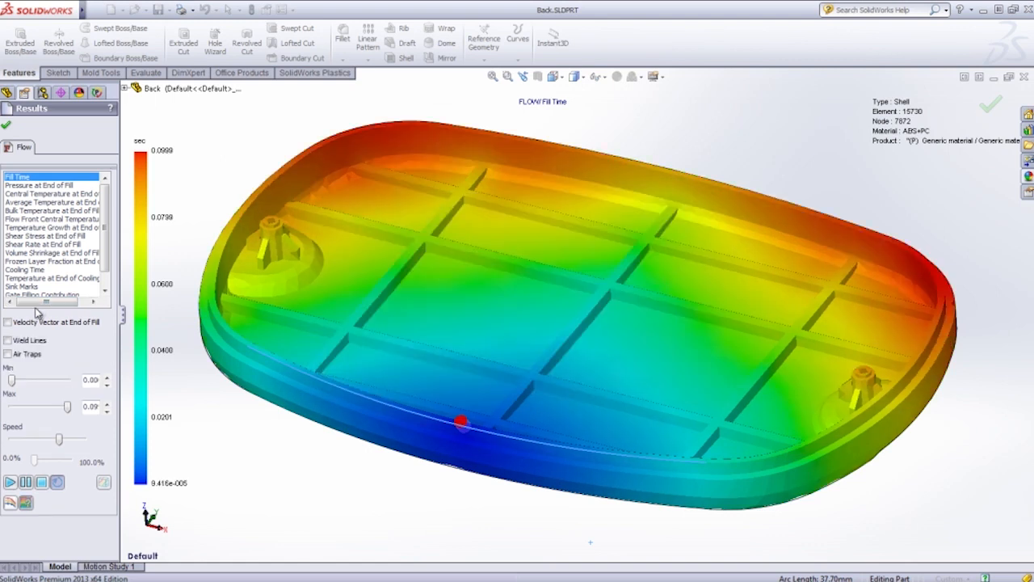
{"action": "left_click", "coordinate": [9, 482]}
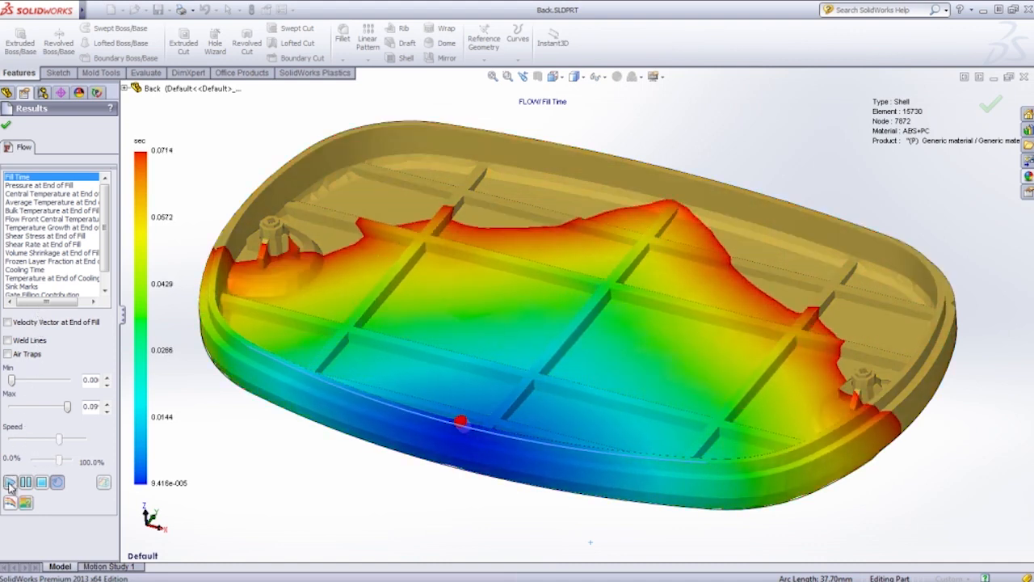
{"action": "left_click", "coordinate": [11, 480]}
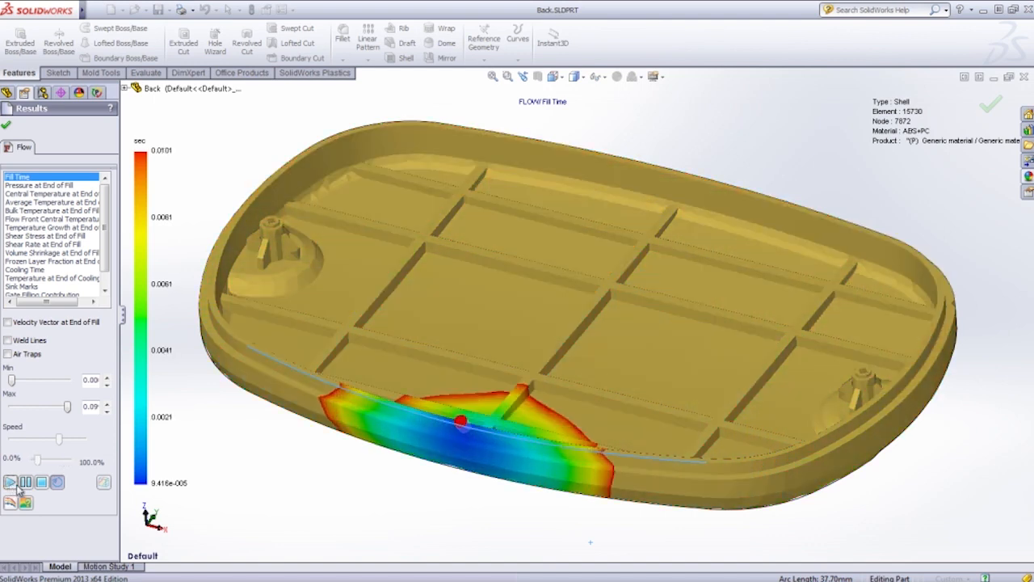
{"action": "left_click", "coordinate": [12, 479]}
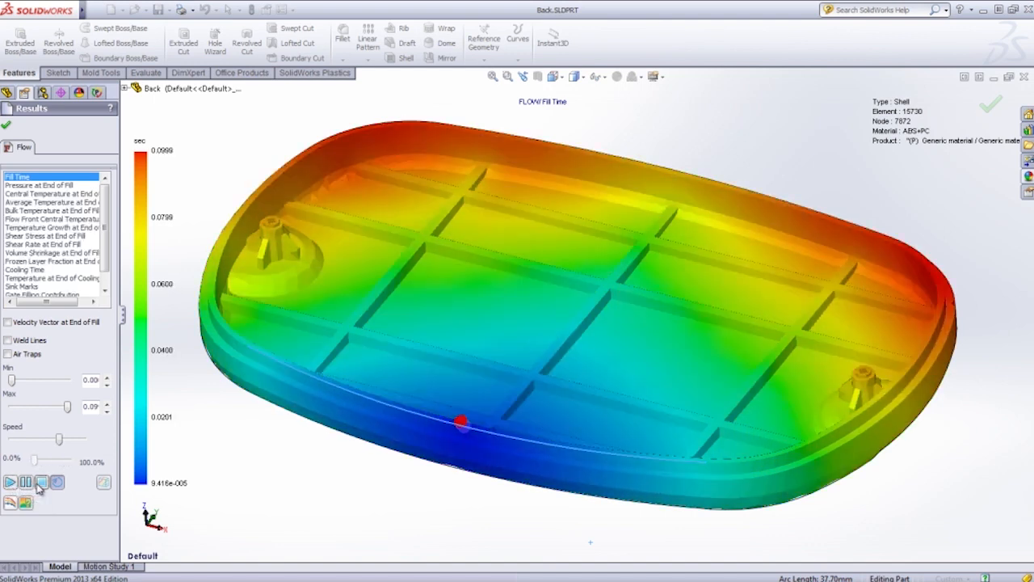
{"action": "left_click", "coordinate": [8, 354]}
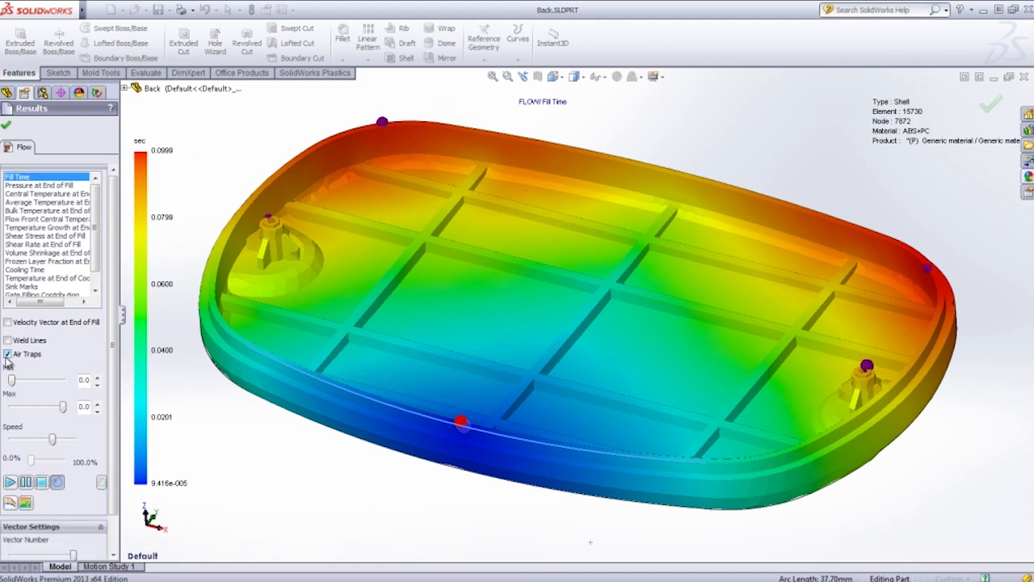
{"action": "left_click", "coordinate": [8, 339]}
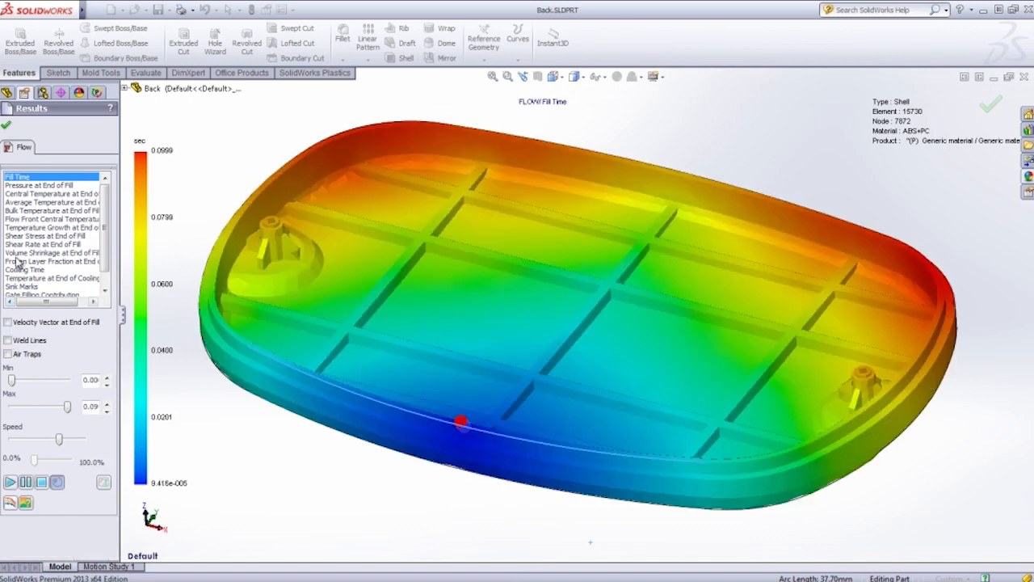
Display Volume Shrinkage at End of Fill, then the Cooling Time result on the case
{"action": "left_click", "coordinate": [52, 252]}
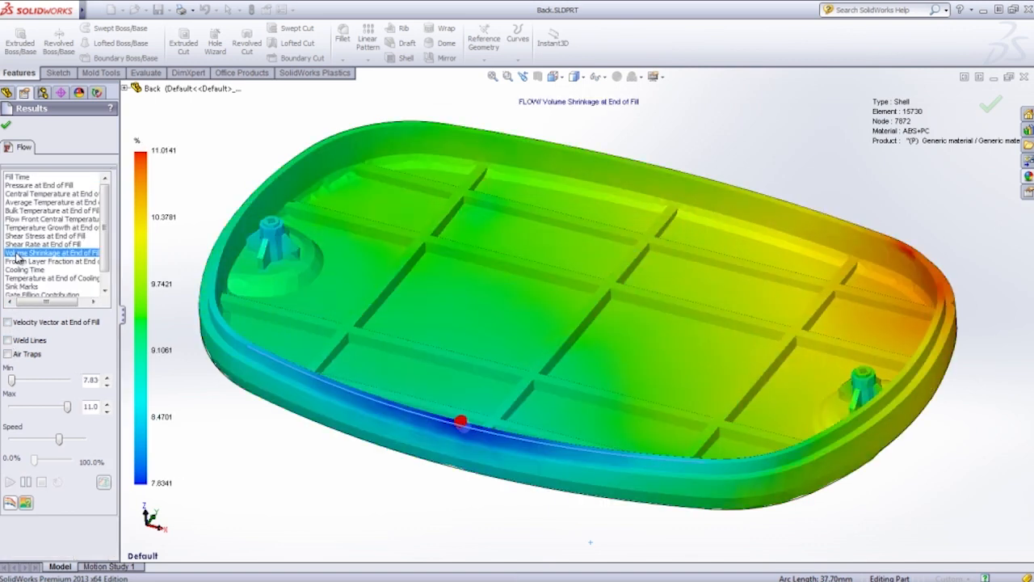
{"action": "left_click", "coordinate": [24, 268]}
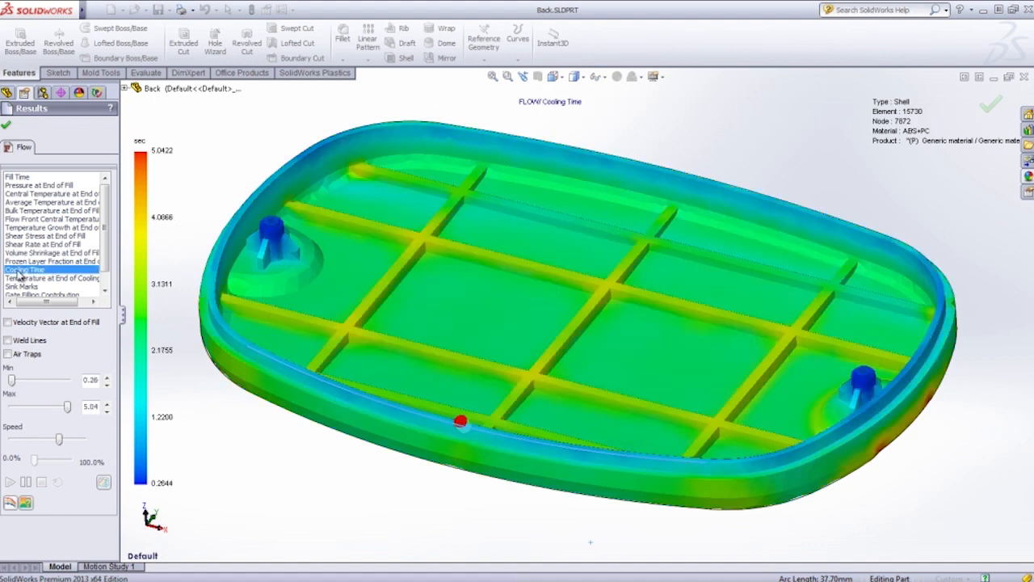
{"action": "left_click", "coordinate": [25, 268]}
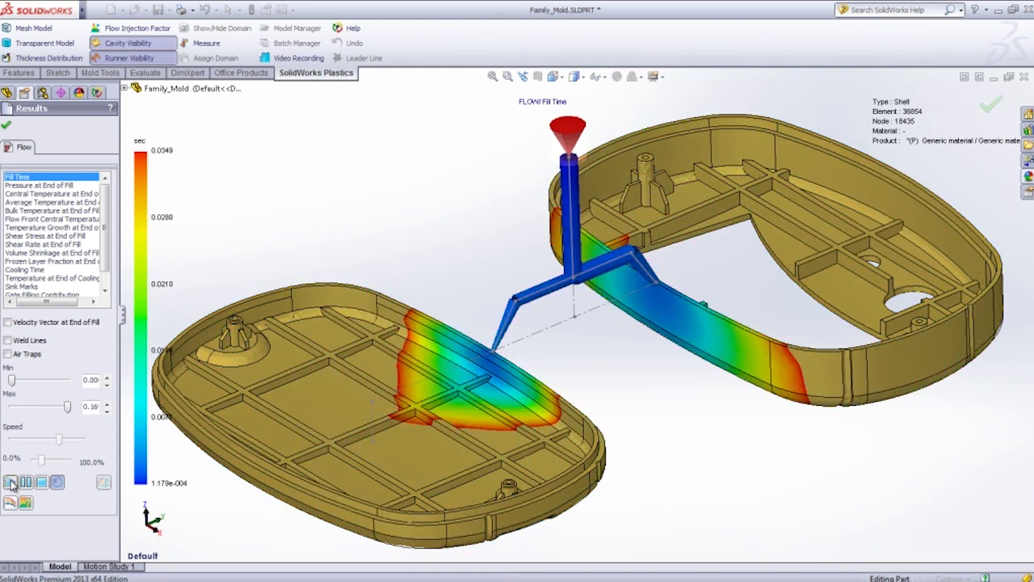
Advance the Family_Mold Fill Time animation so melt spreads from the runner into both cavities
{"action": "left_click", "coordinate": [9, 480]}
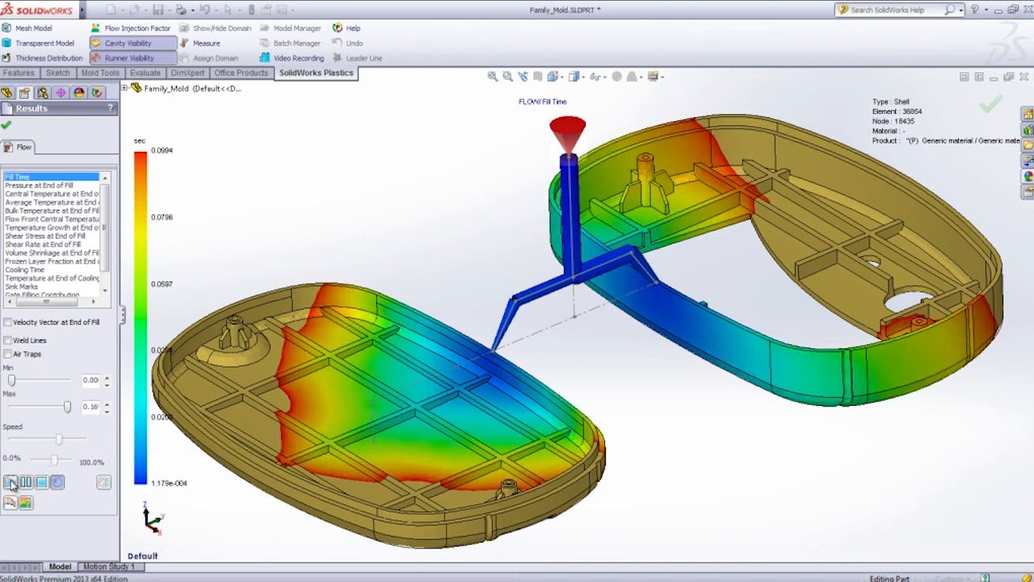